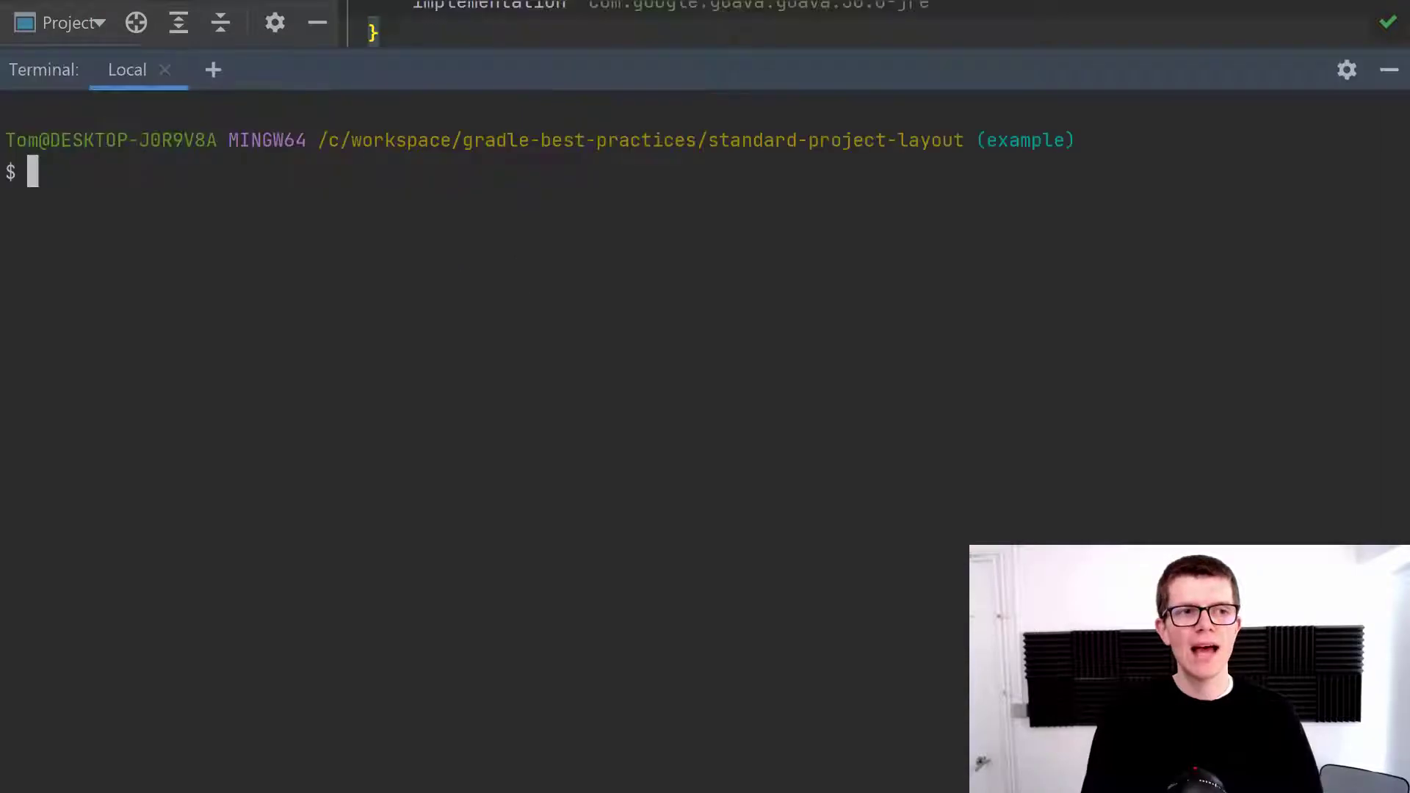
Add id 'org.barfuin.gradle.taskinfo' version '1.0.5' to the build.gradle plugins block.
text(./gradlew)
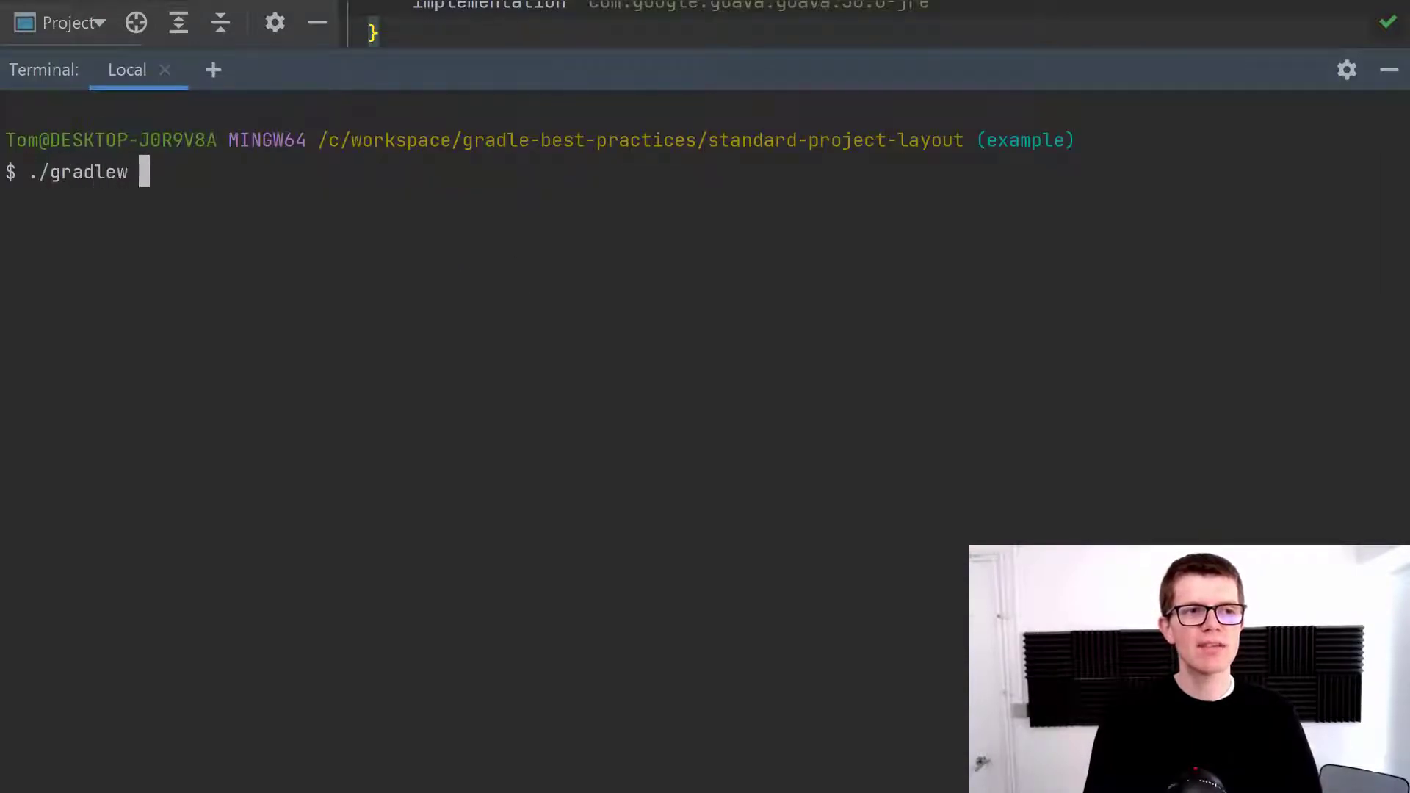
text(build)
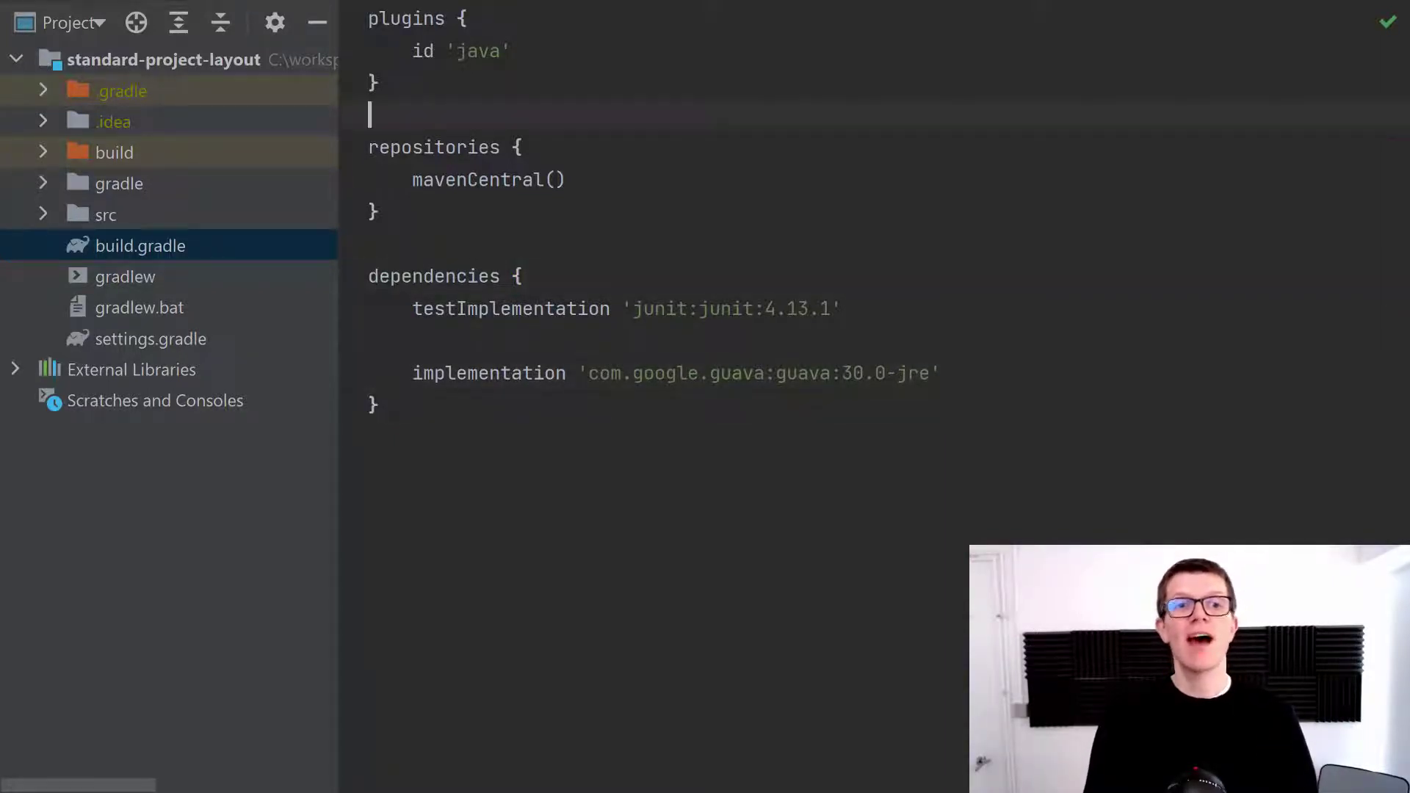
key(Backspace)
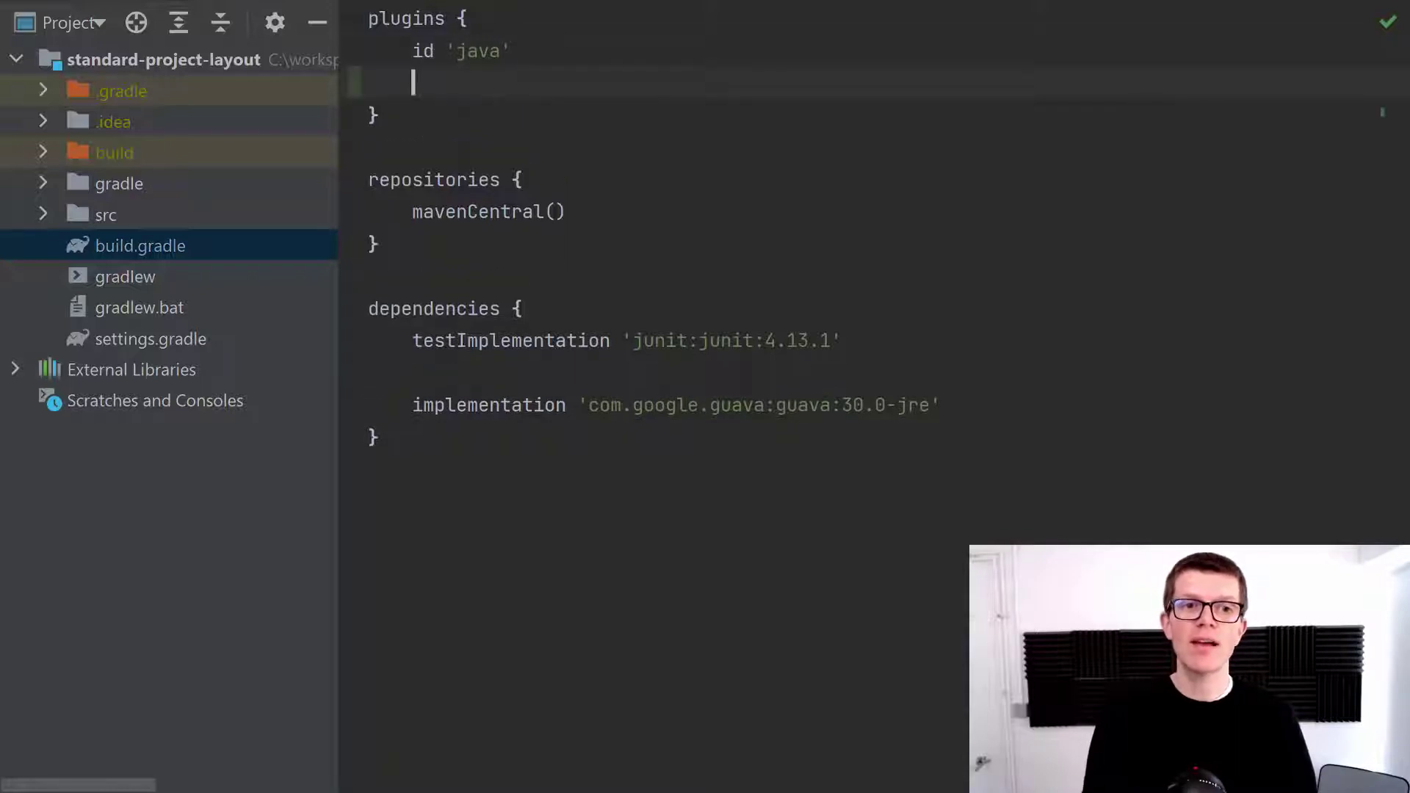
text(id 'org.barfuin.gradle.taskinfo' version '1.0.5')
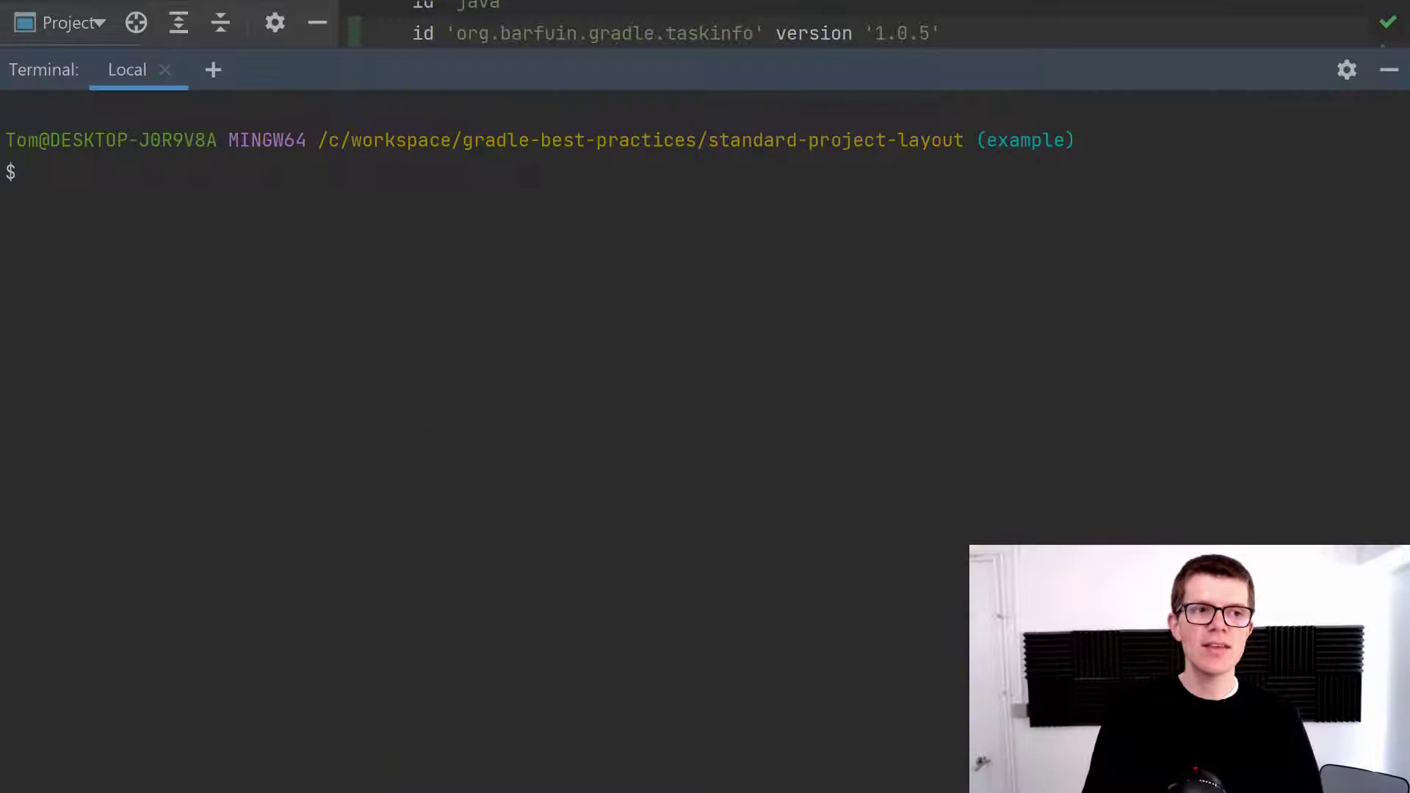
Run ./gradlew tiTree build to print the build task's dependency tree.
text(./gradl)
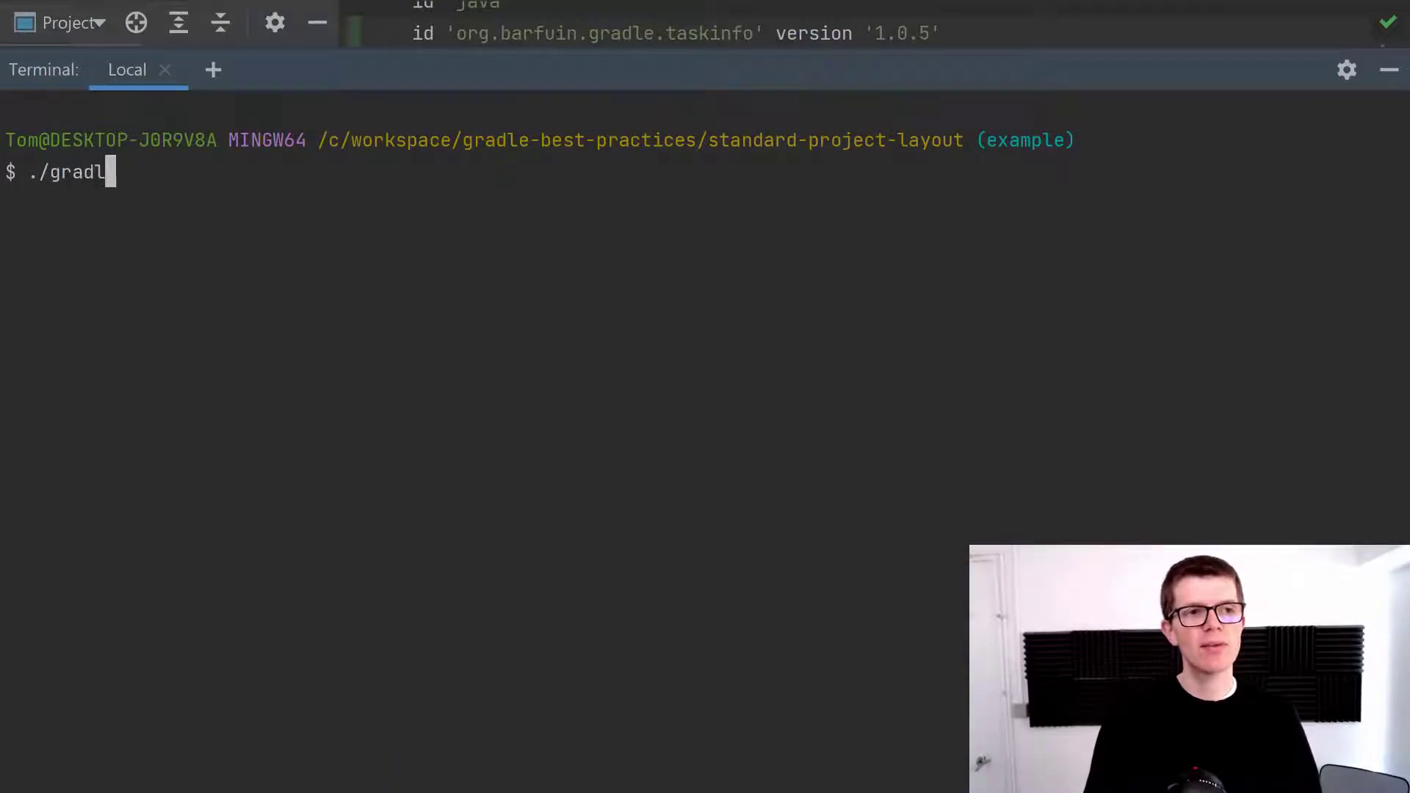
text(ew tiTree)
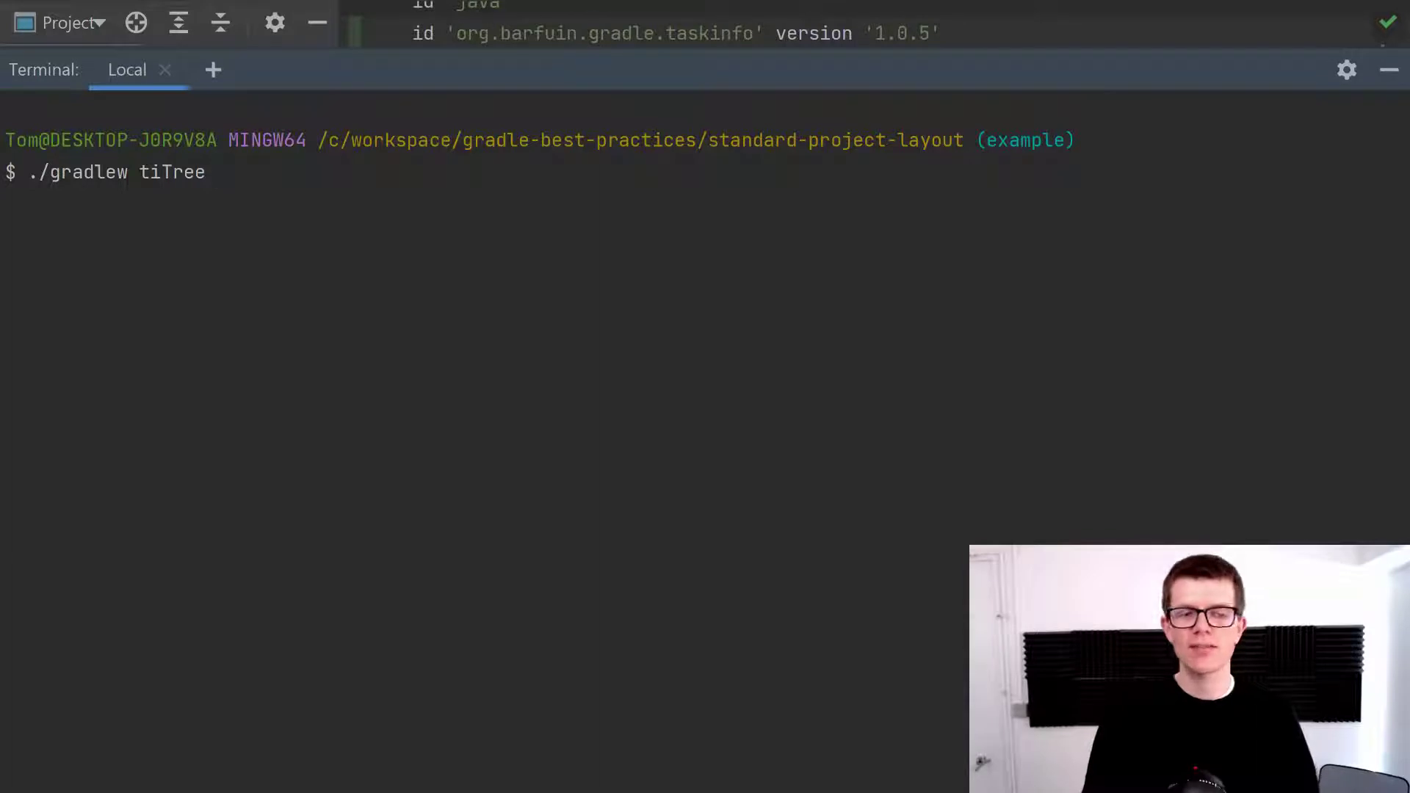
text(build)
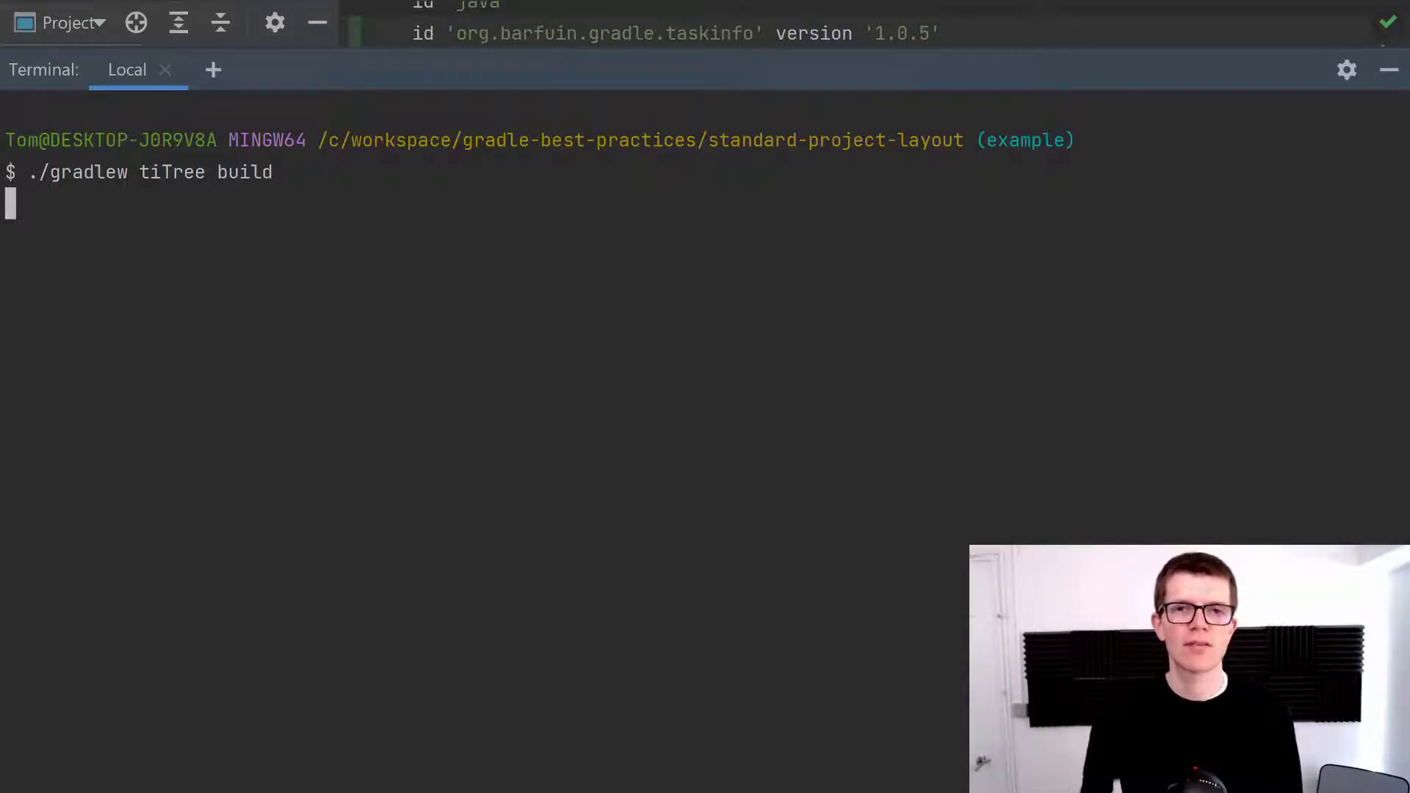
key(enter)
text(./gradlew)
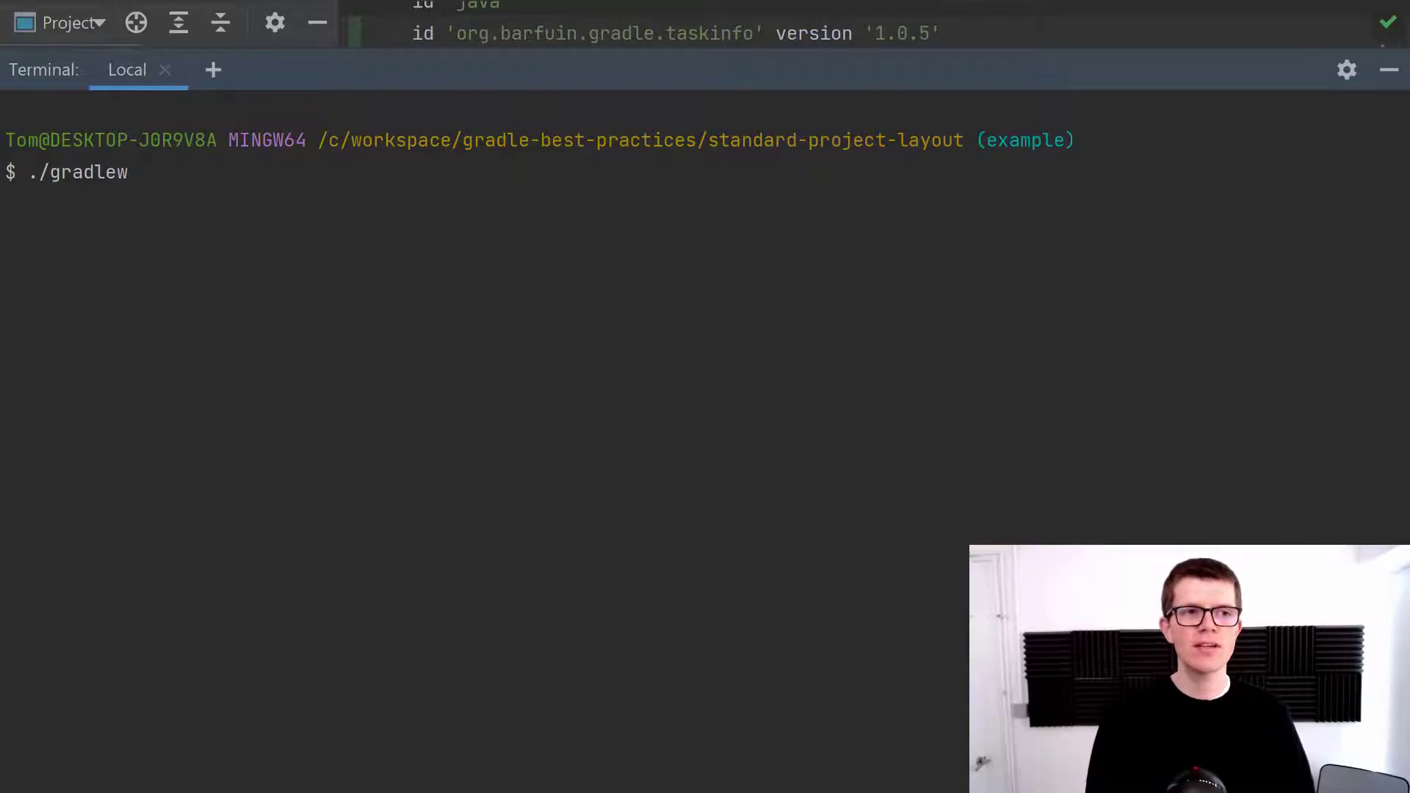
Run ./gradlew clean classes (four tasks, 1s), then enter ./gradlew clean build.
text(clean classes)
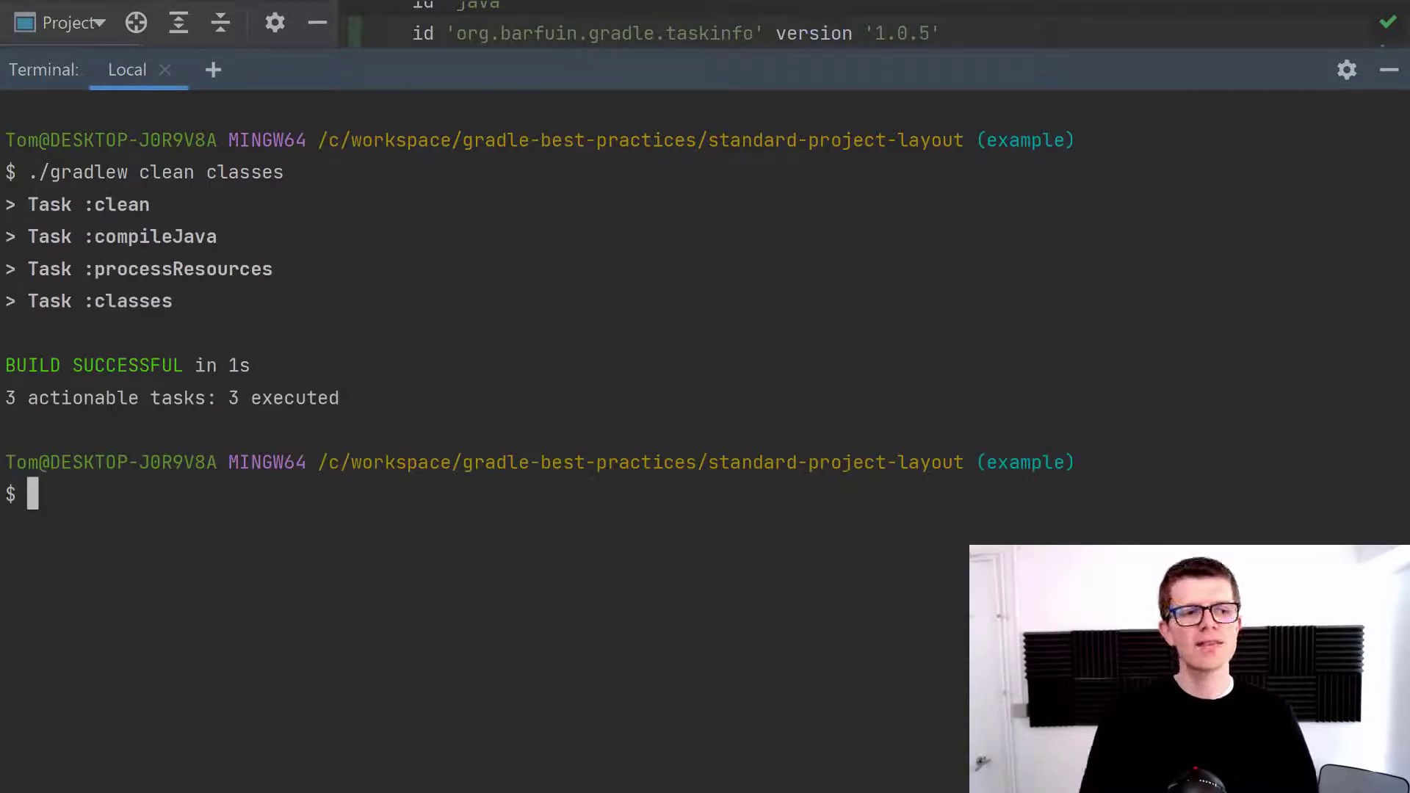
text(./gradlew c)
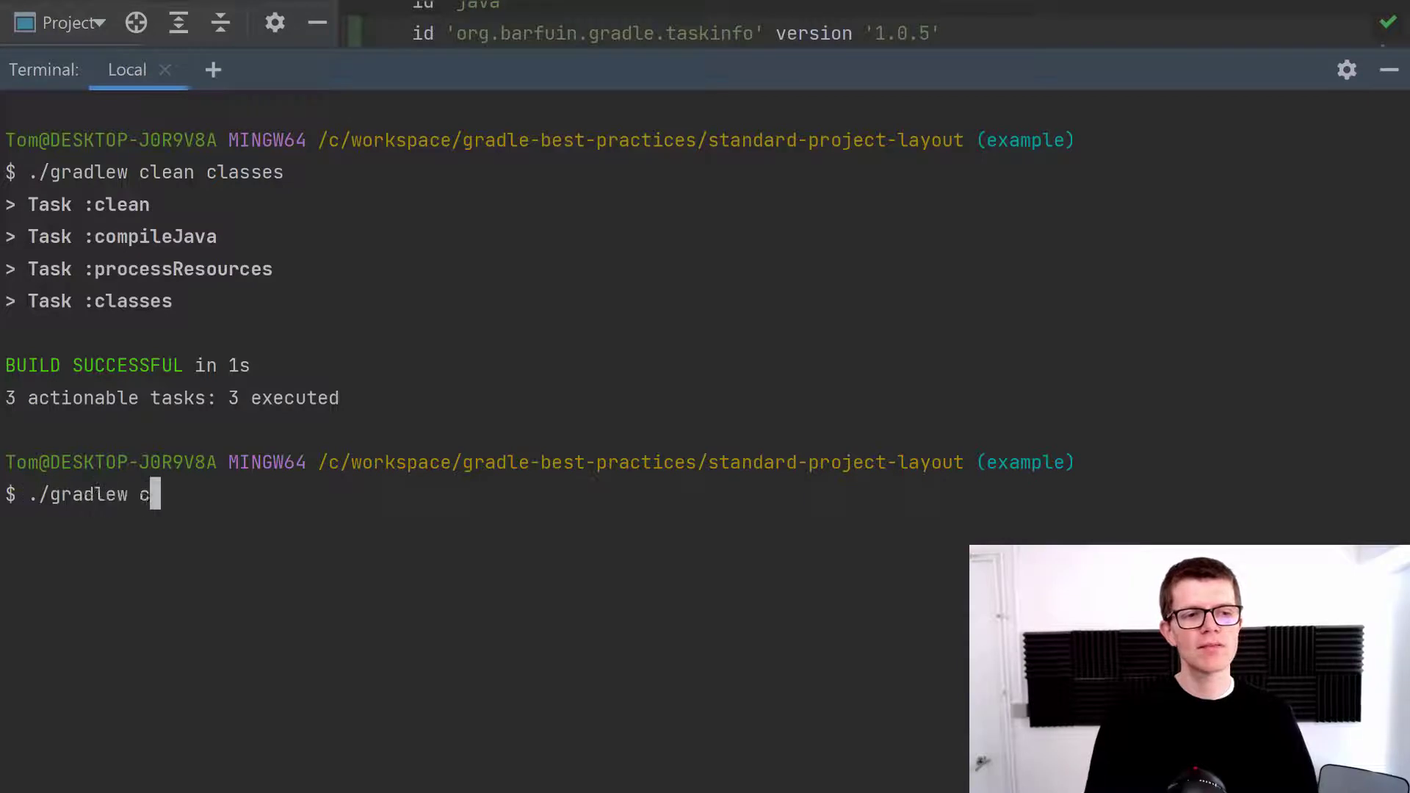
text(lean build)
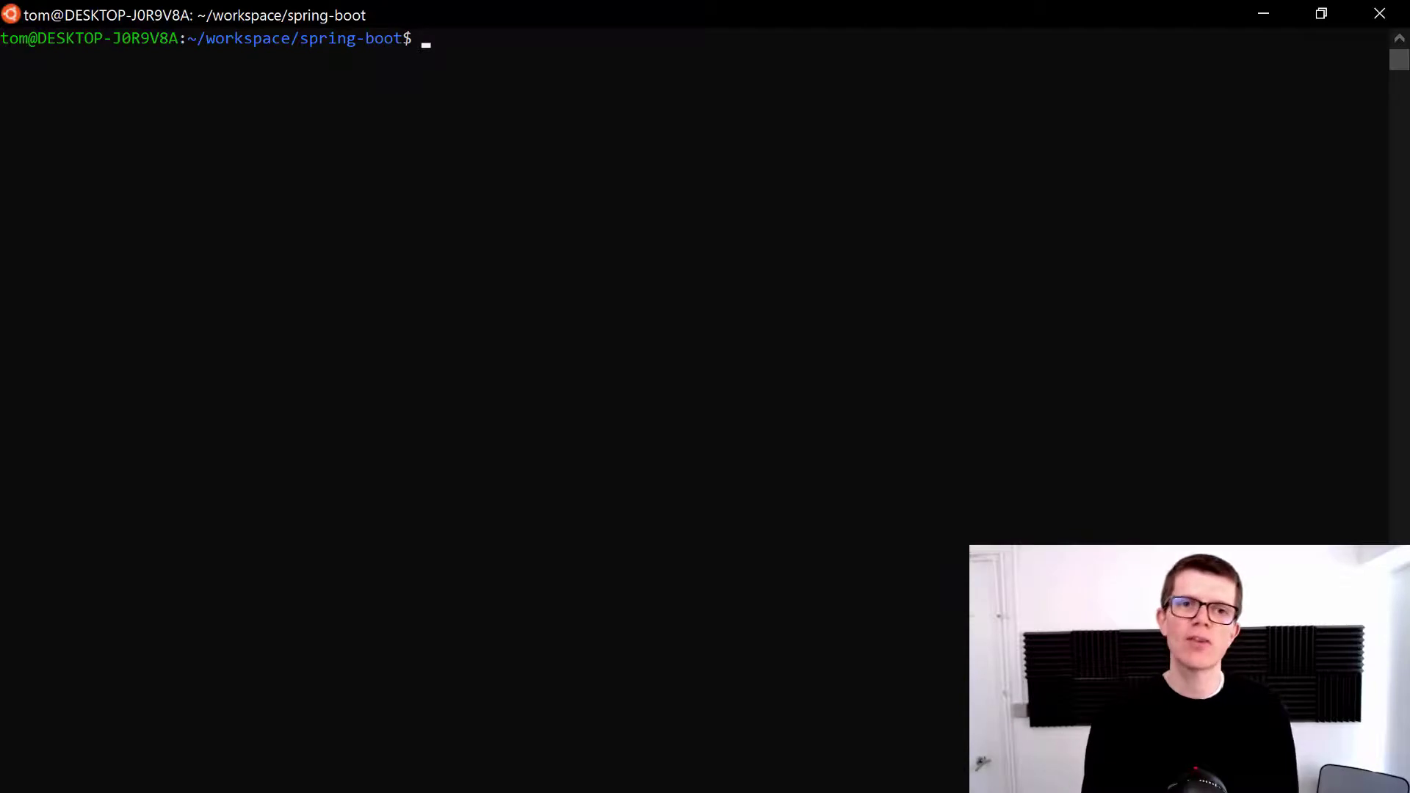
Run ./gradlew clean build on spring-boot (4m 15s), then type ./gradlew clean assemble.
text(./gradlew)
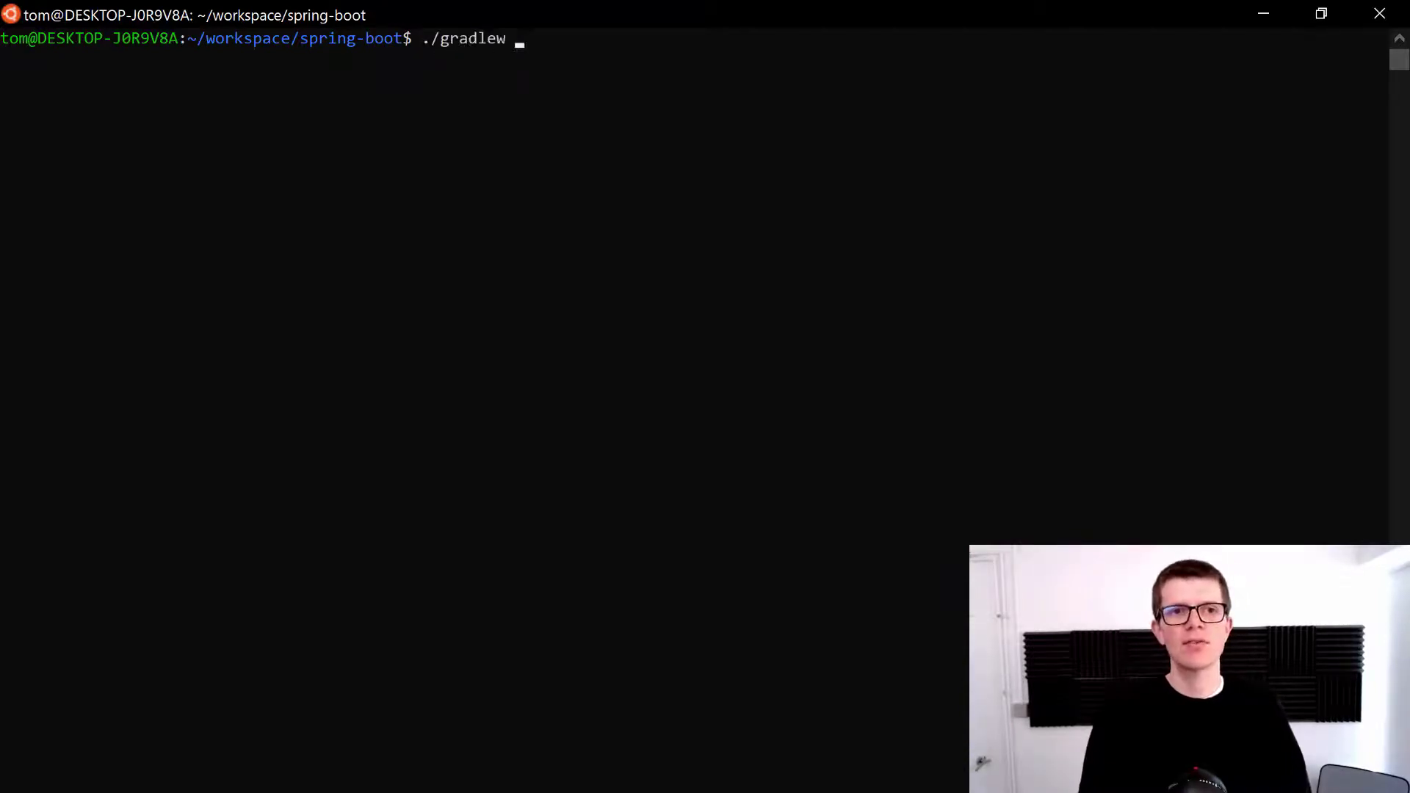
text(clean)
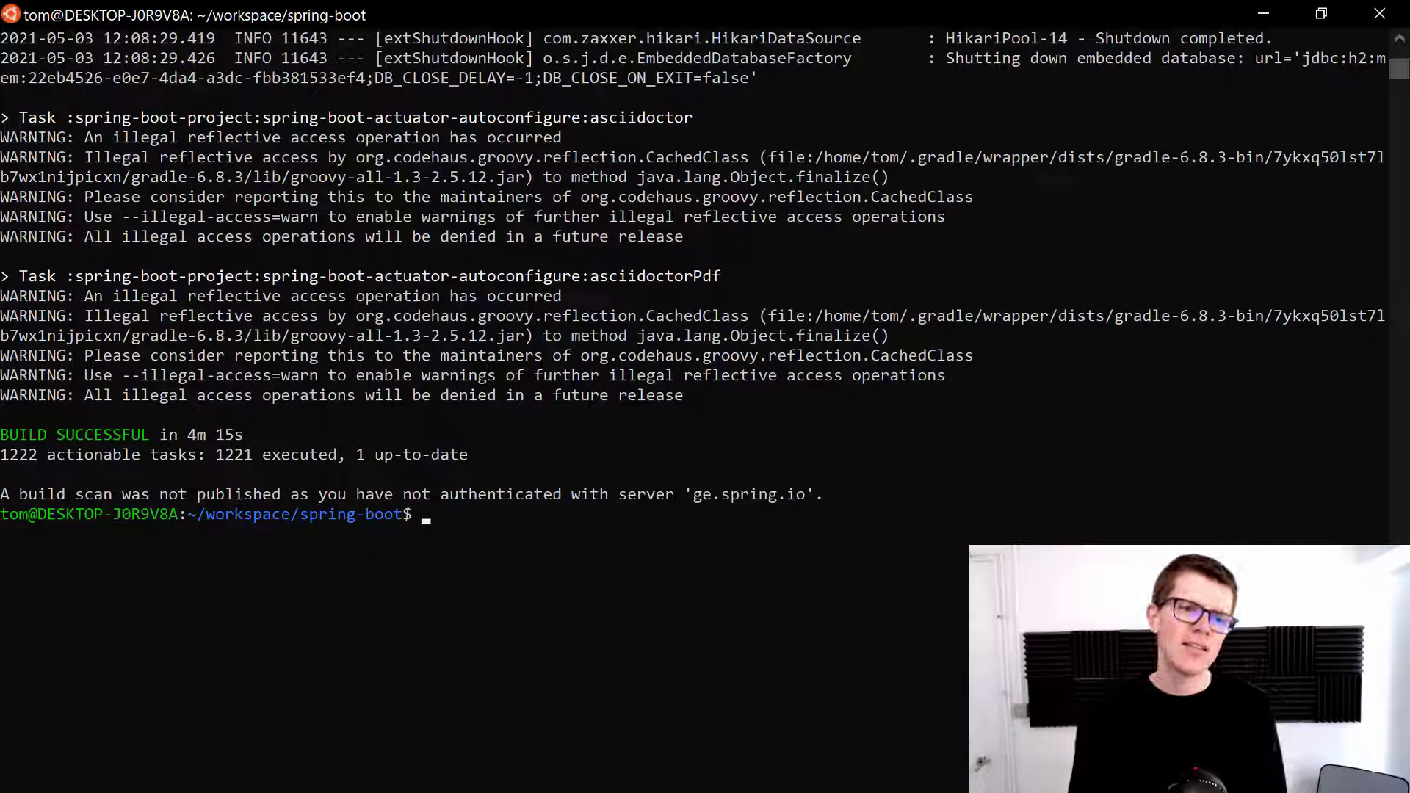
text(./gradlew clean assemble)
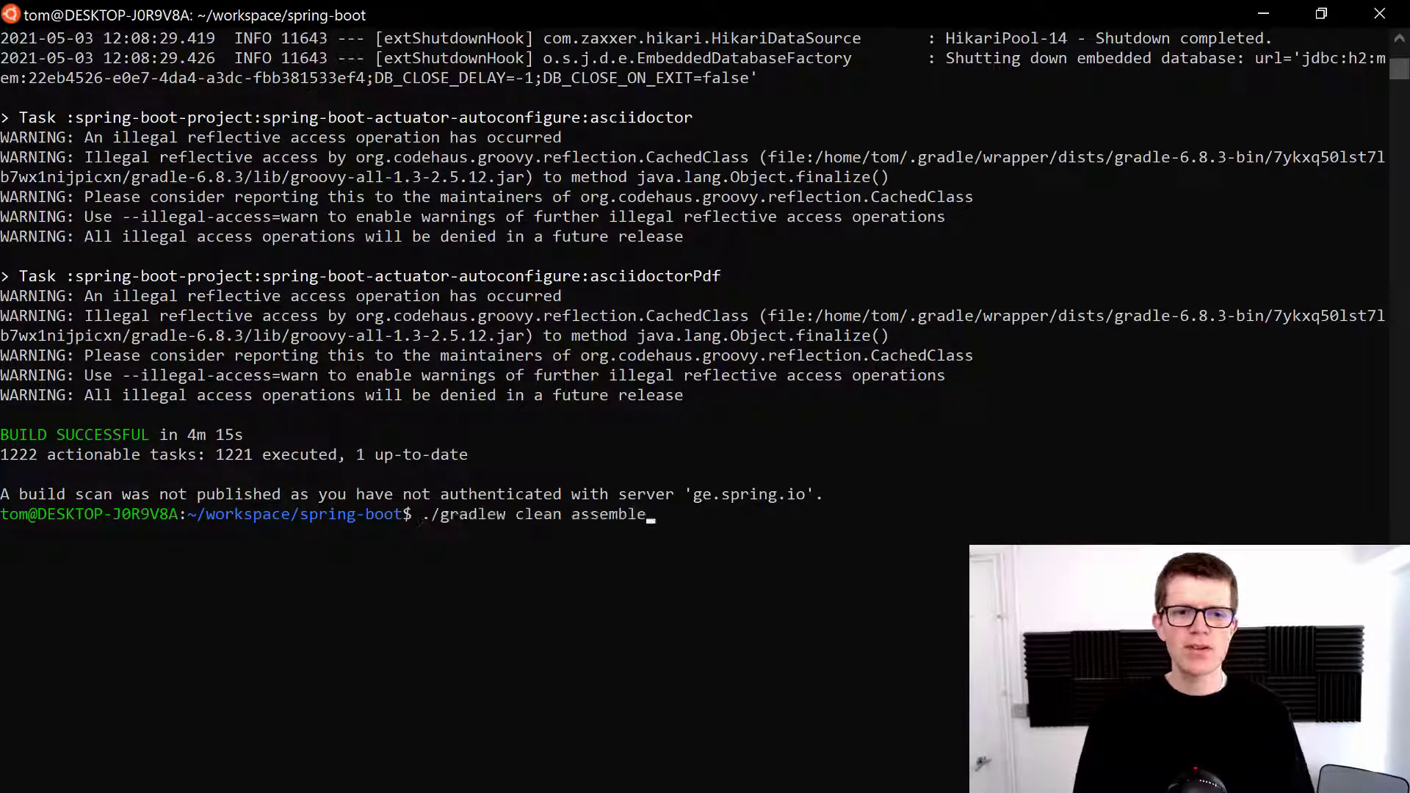